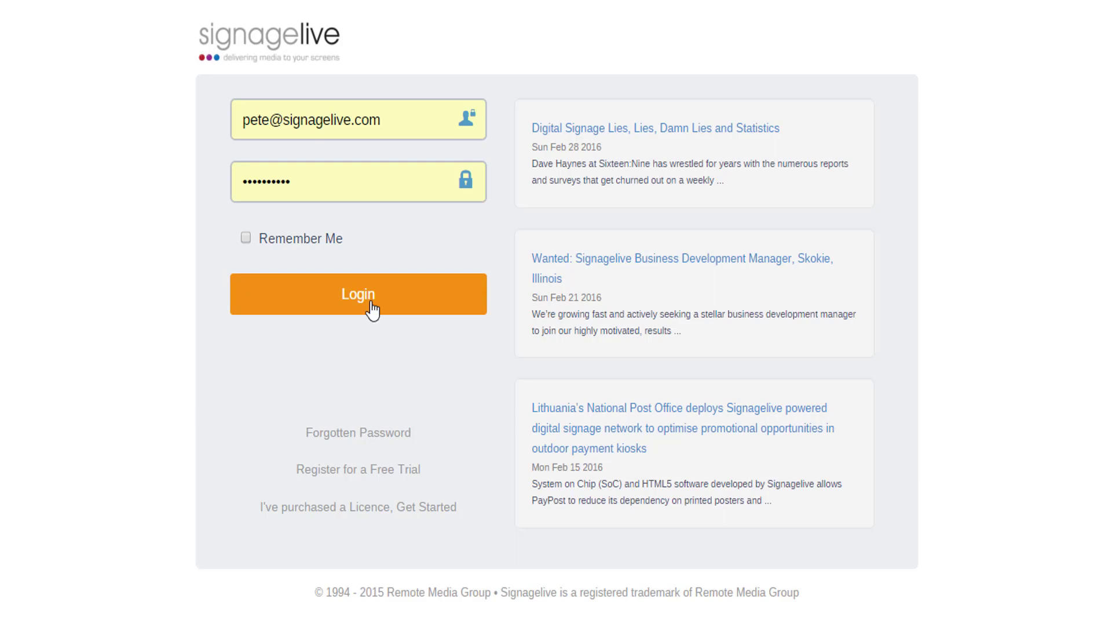
- Log in with the saved email and password to reach the Player Dashboard
{"action": "left_click", "coordinate": [357, 294]}
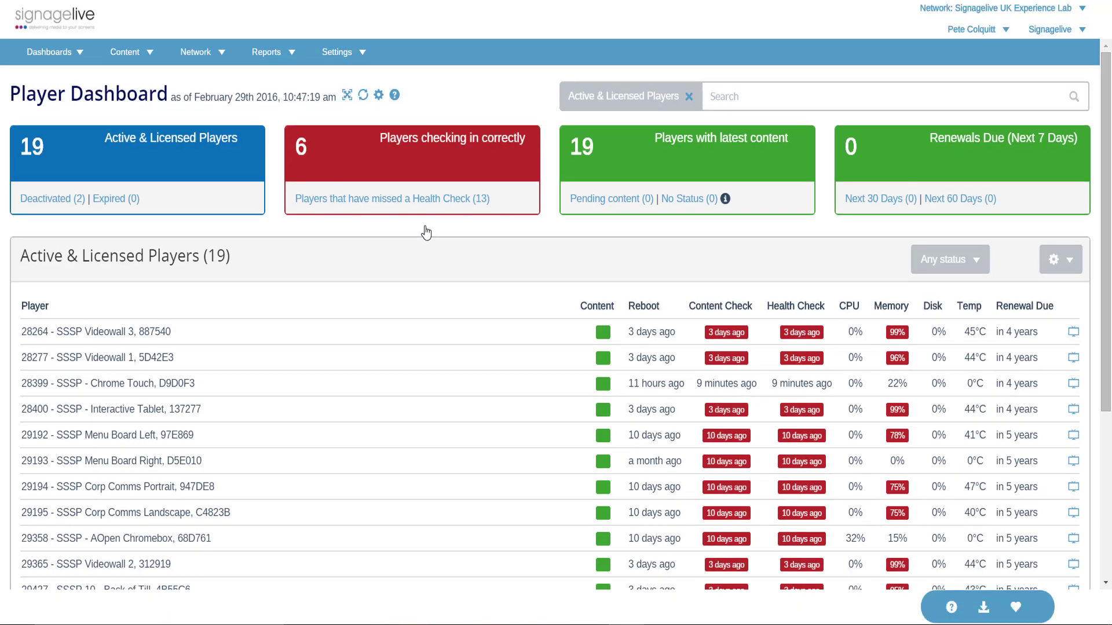
{"action": "mouse_move", "coordinate": [422, 227]}
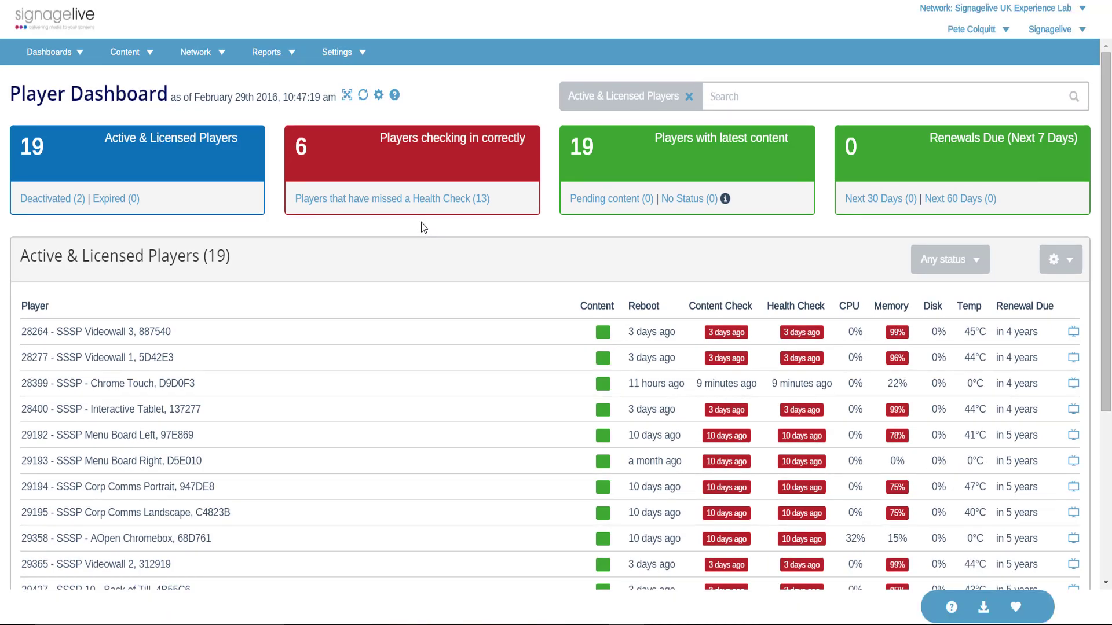
- Go to Licences from the Settings menu
{"action": "left_click", "coordinate": [342, 52]}
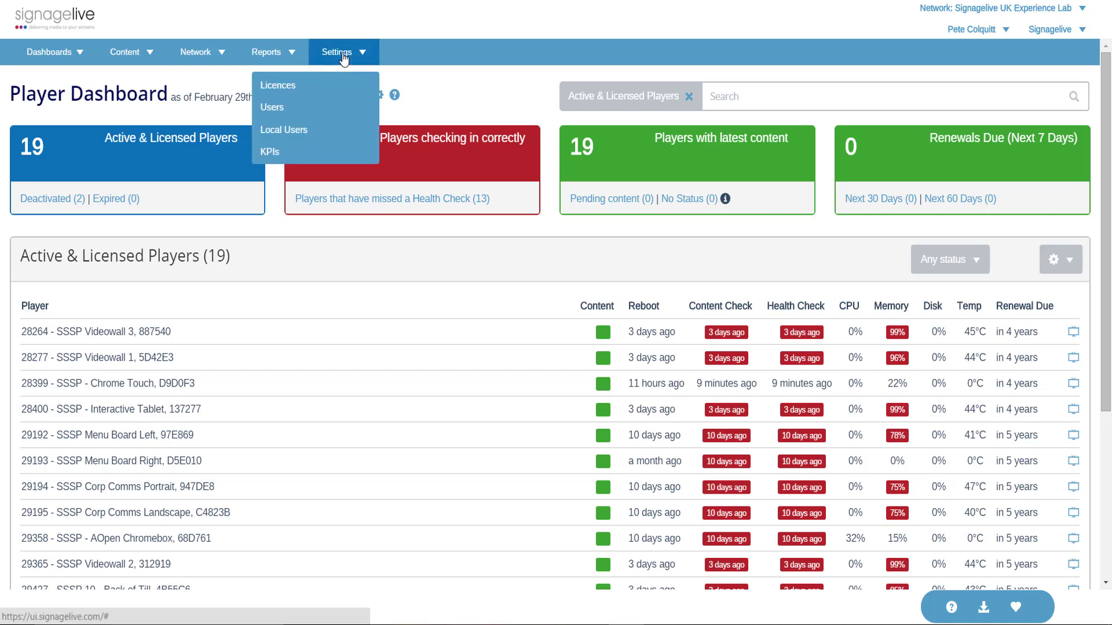
{"action": "mouse_move", "coordinate": [332, 85]}
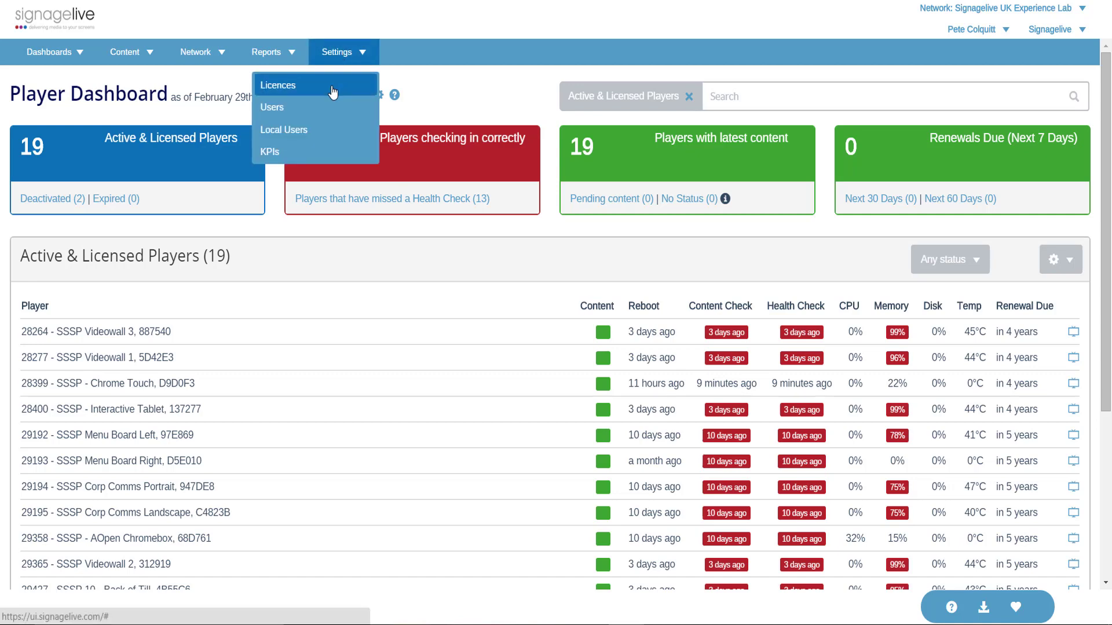
{"action": "left_click", "coordinate": [277, 85]}
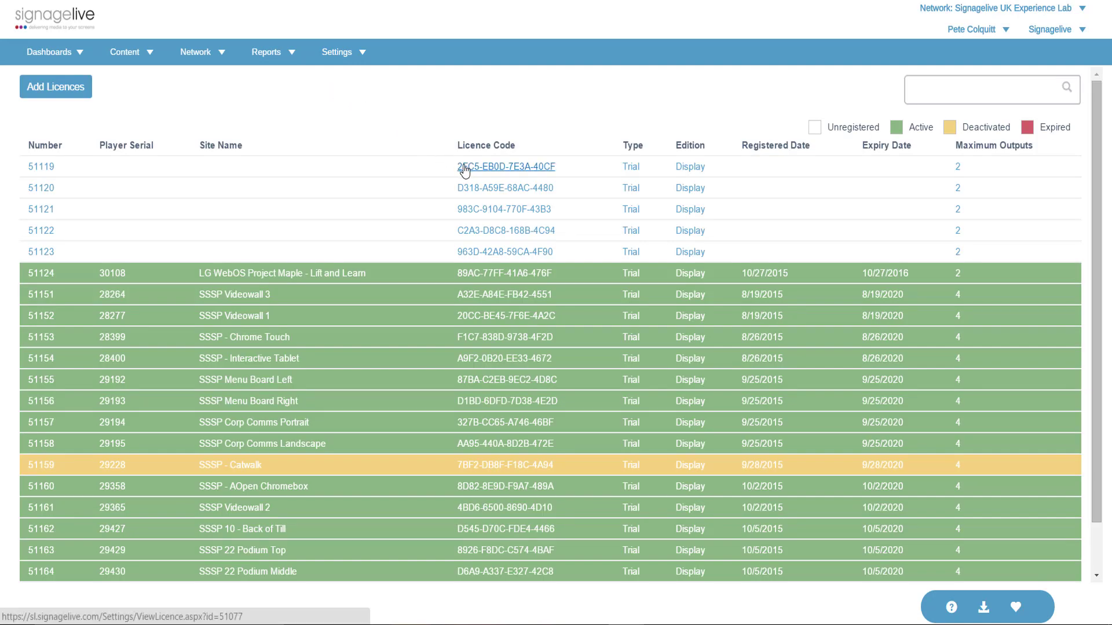
- Open unregistered trial licence 51119 and view its Installation Instructions
{"action": "left_click", "coordinate": [504, 167]}
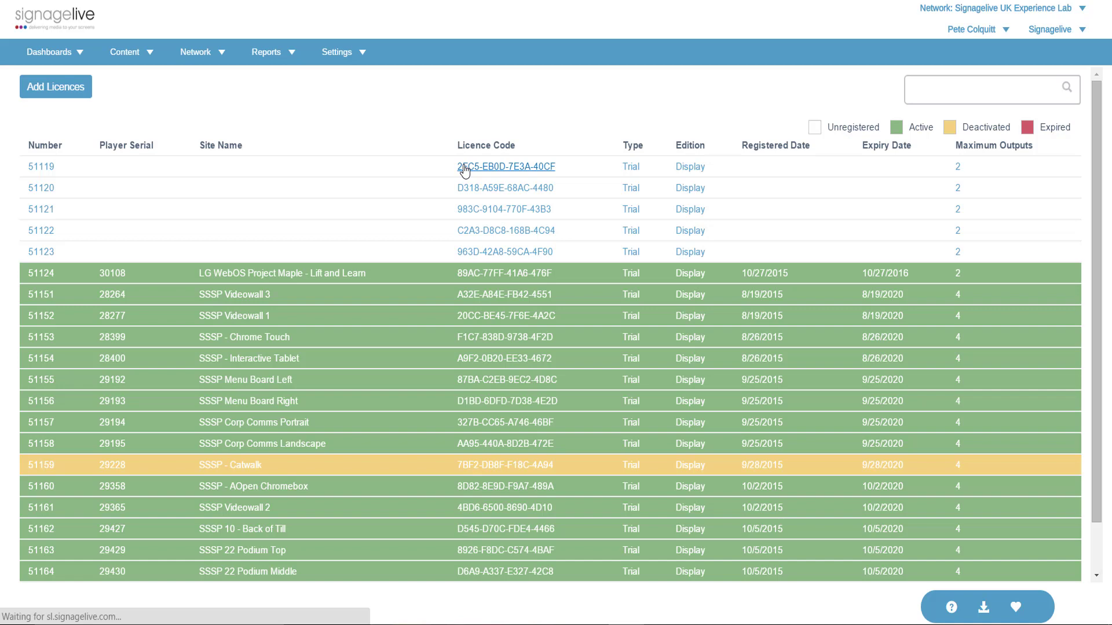
{"action": "left_click", "coordinate": [505, 166]}
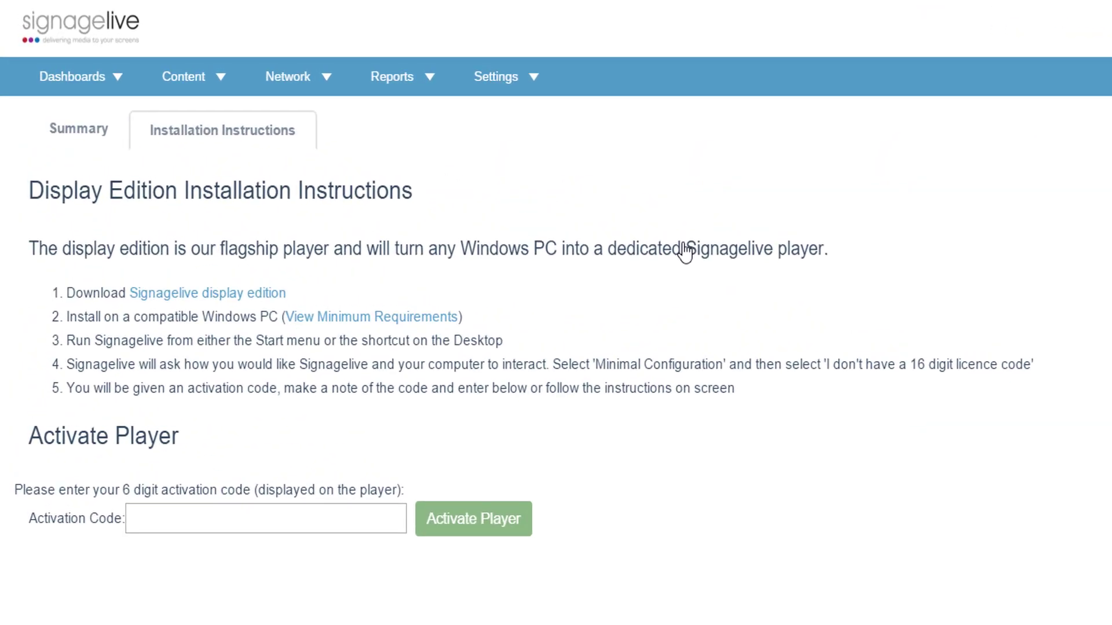
{"action": "mouse_move", "coordinate": [641, 284]}
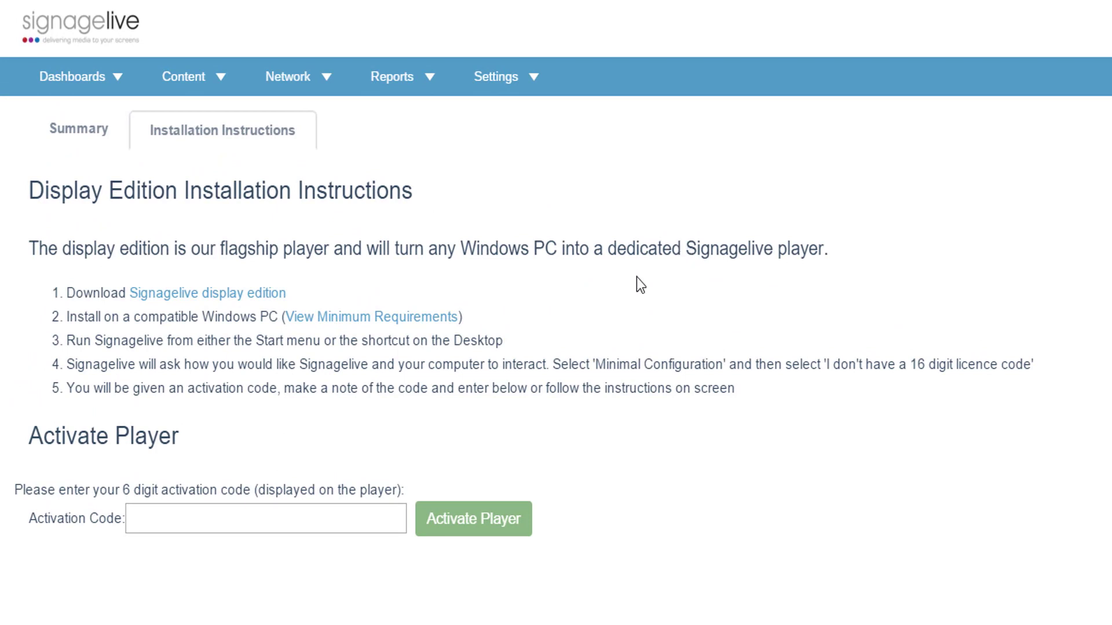
- Activate the player with code A9F1D4 and open its details page
{"action": "left_click", "coordinate": [266, 518]}
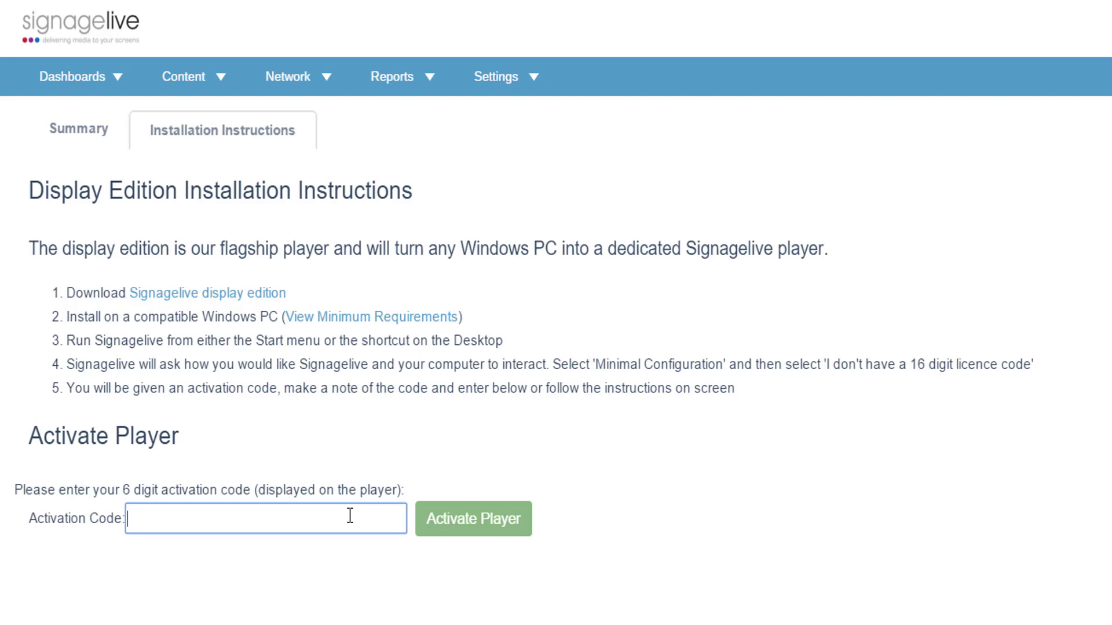
{"action": "type", "text": "A9F1D4"}
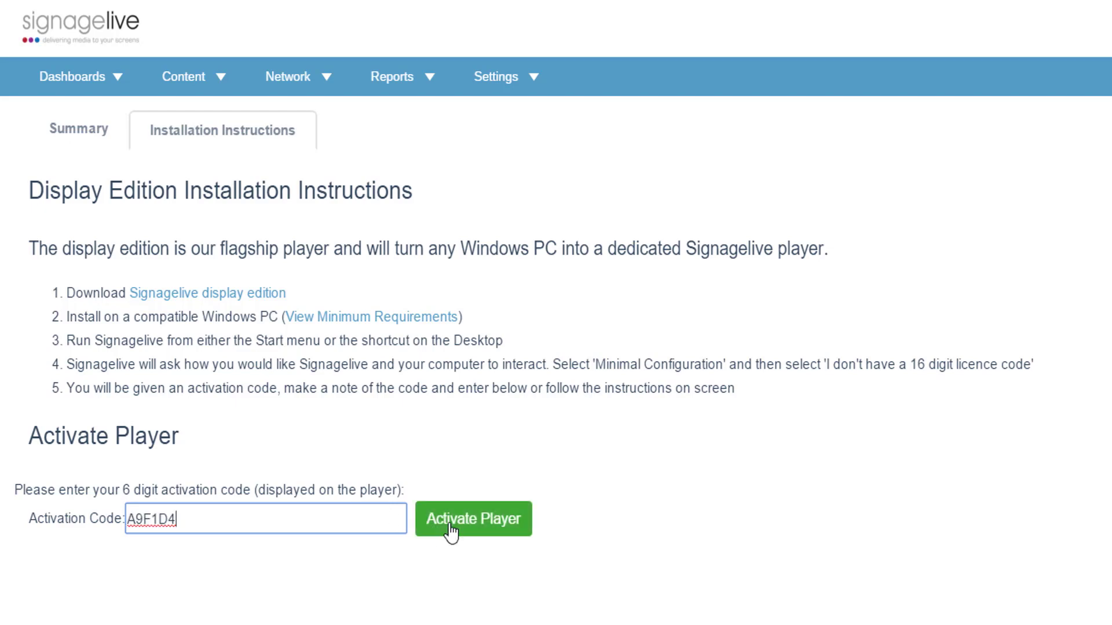
{"action": "left_click", "coordinate": [473, 519]}
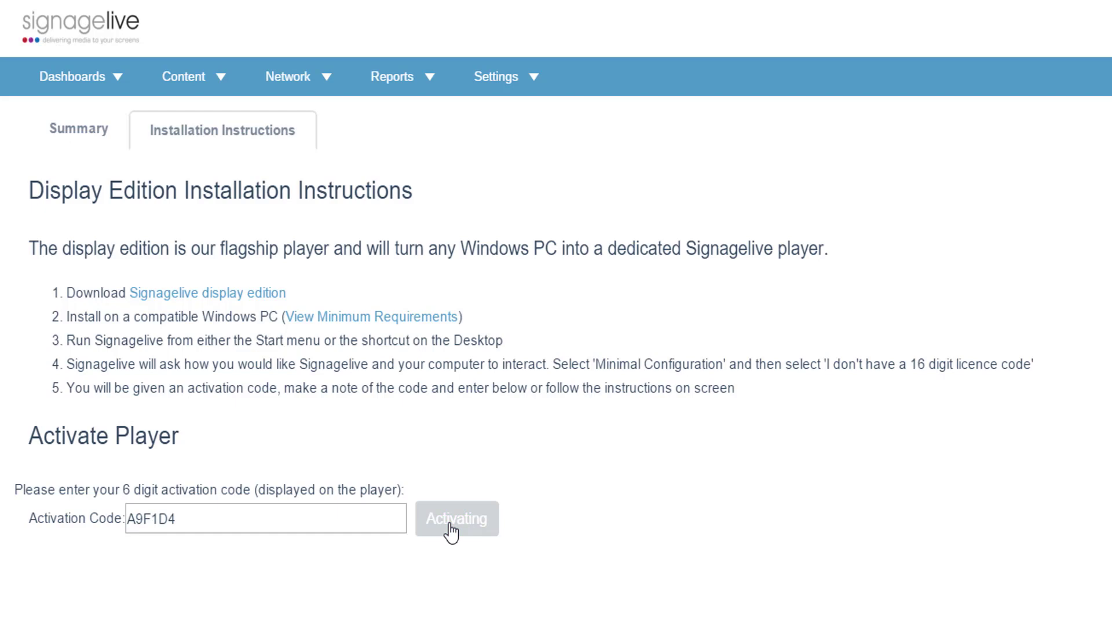
{"action": "left_click", "coordinate": [456, 518]}
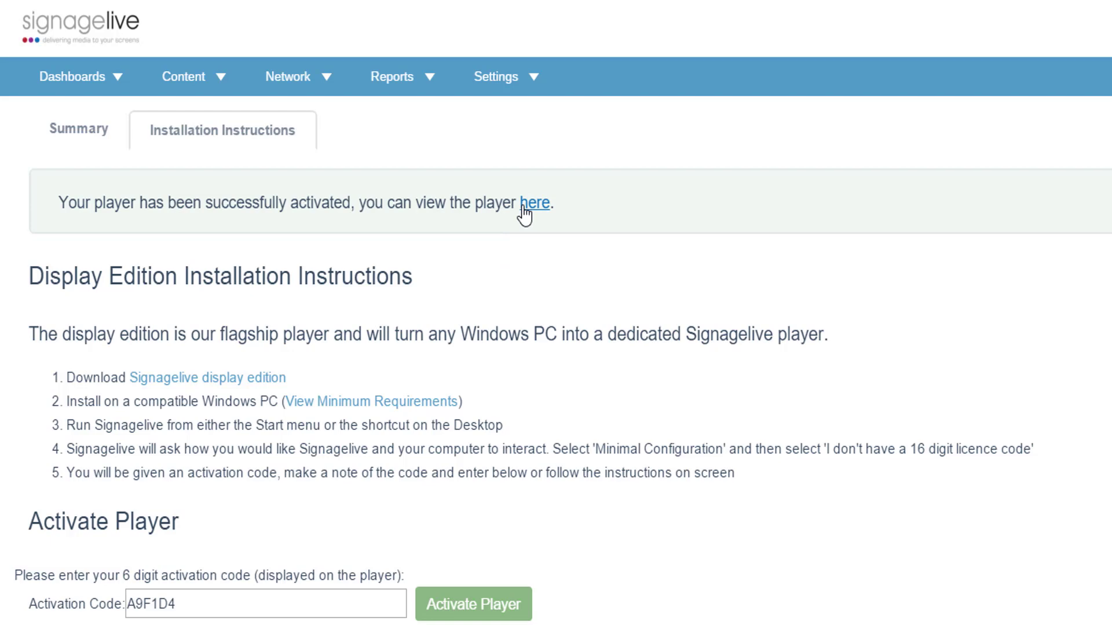
{"action": "left_click", "coordinate": [535, 203]}
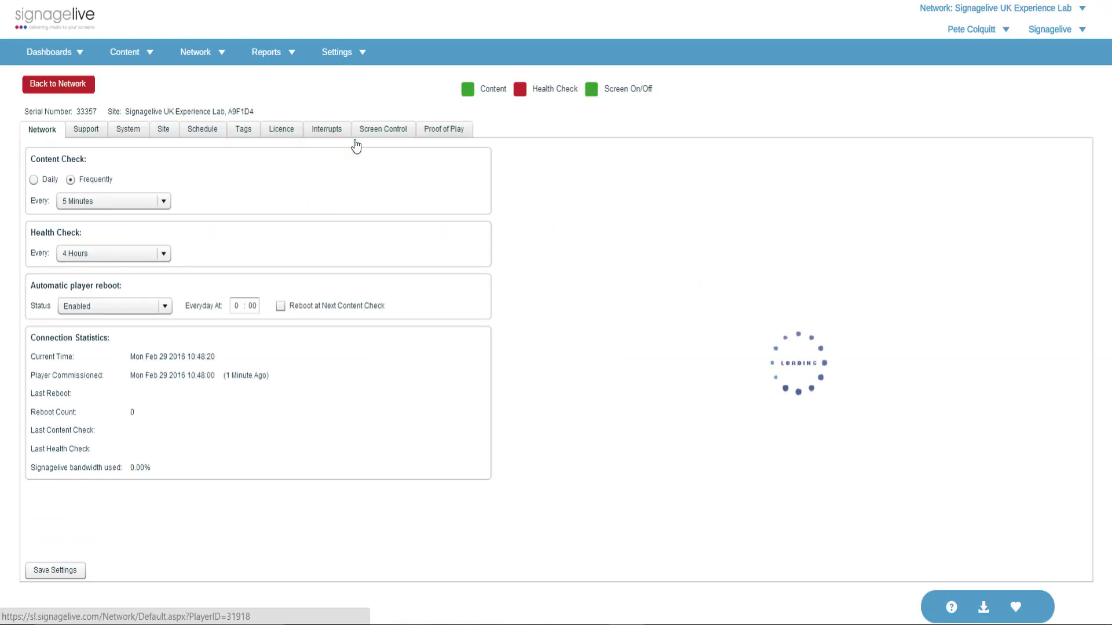